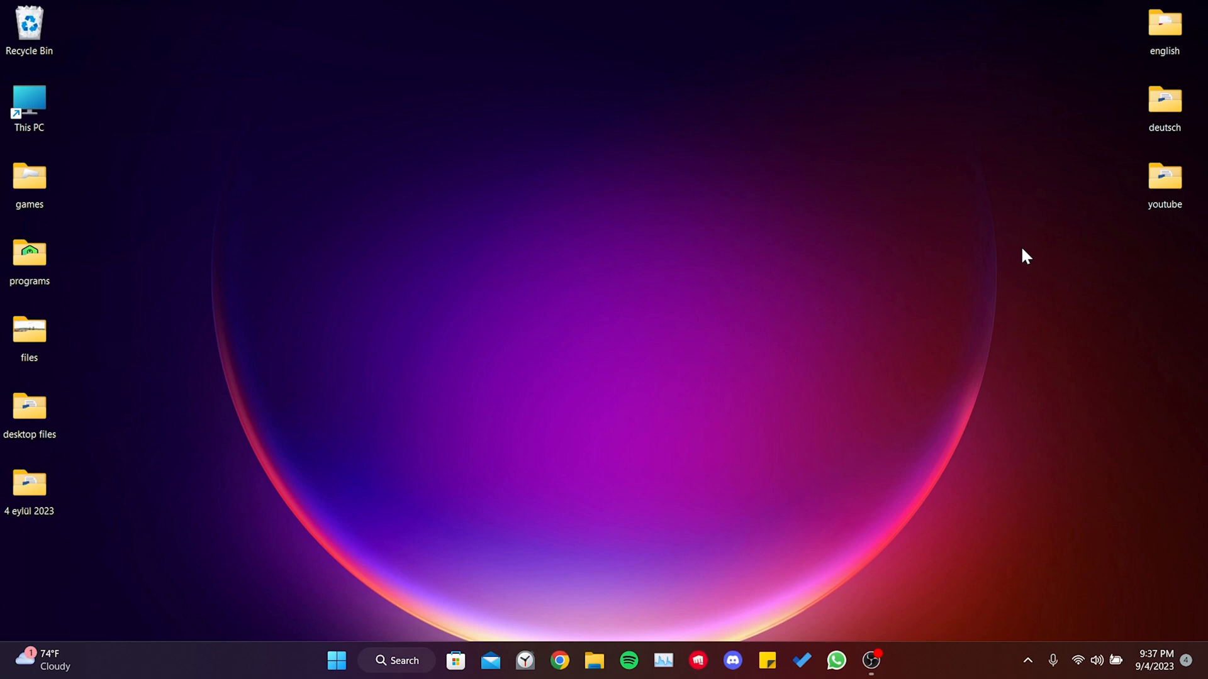
- Bring up the Run dialog with %localappdata% as the location to open
click(29, 29)
text(%localappdata%)
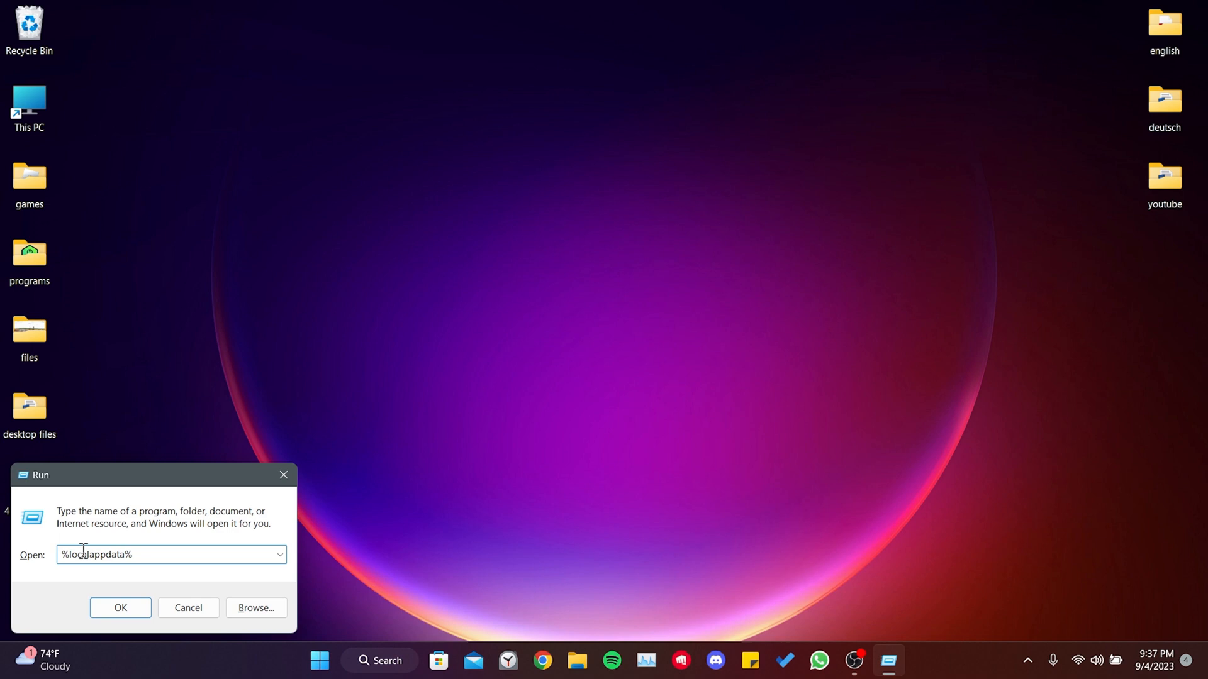
- Remove the HoYoverse folder from AppData\Local in File Explorer
click(121, 608)
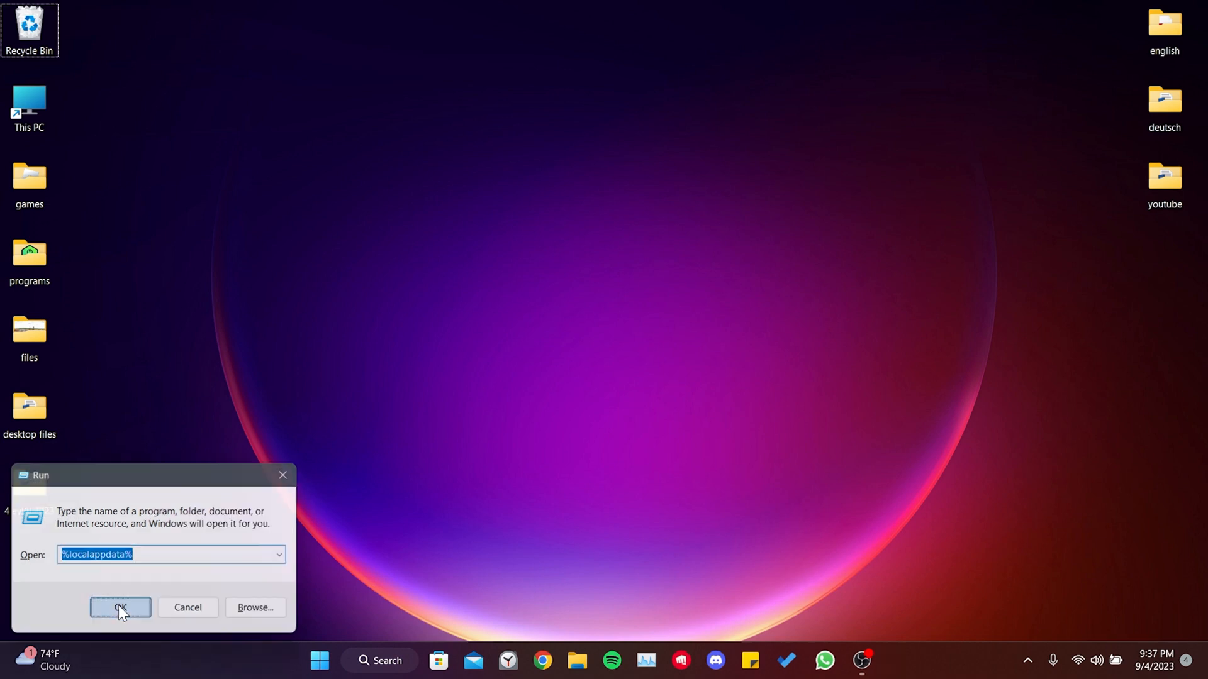
click(121, 608)
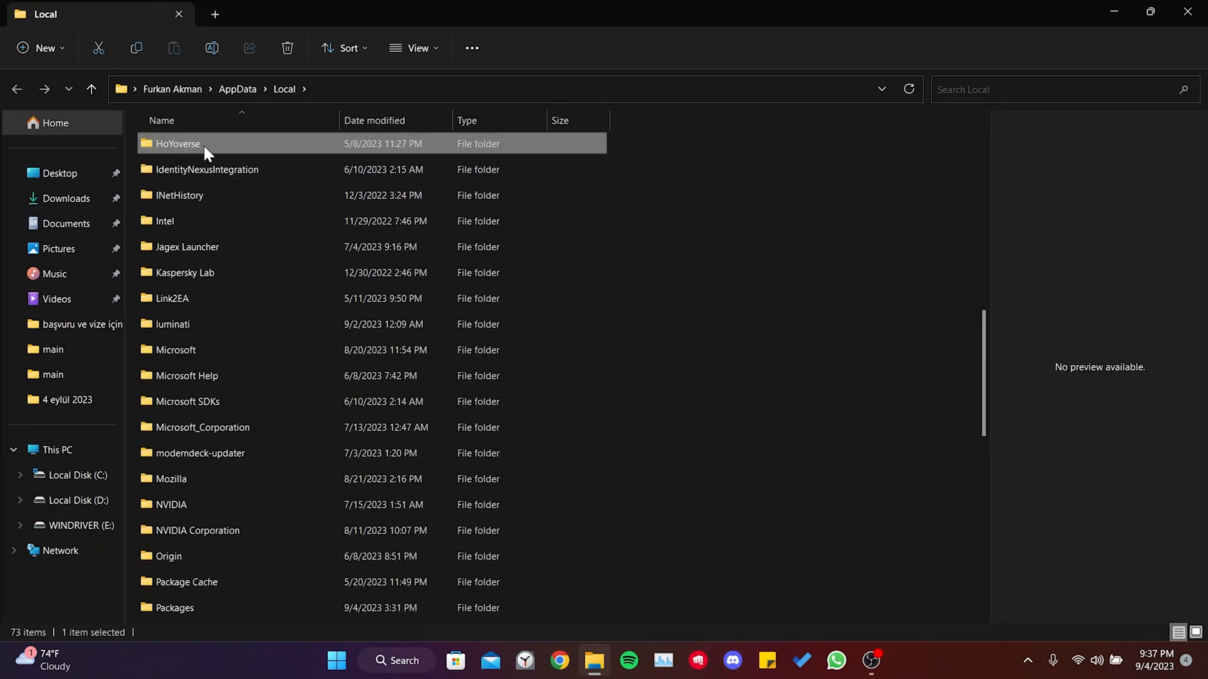
mouse_move(323, 170)
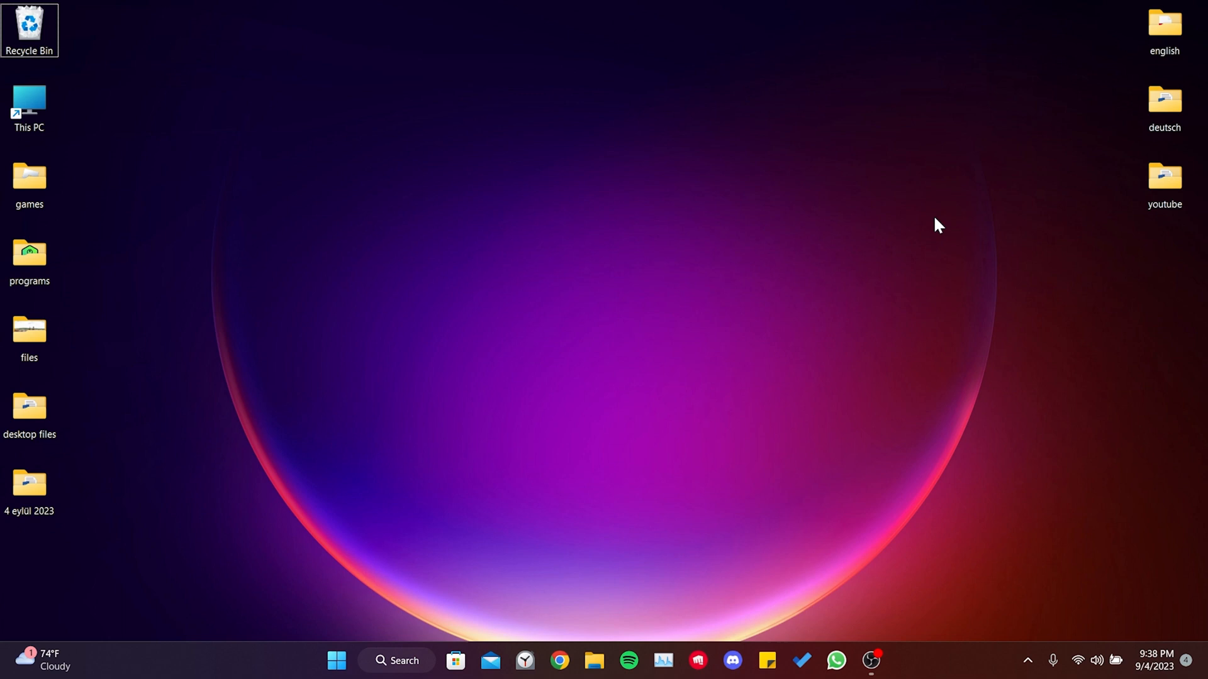
mouse_move(545, 569)
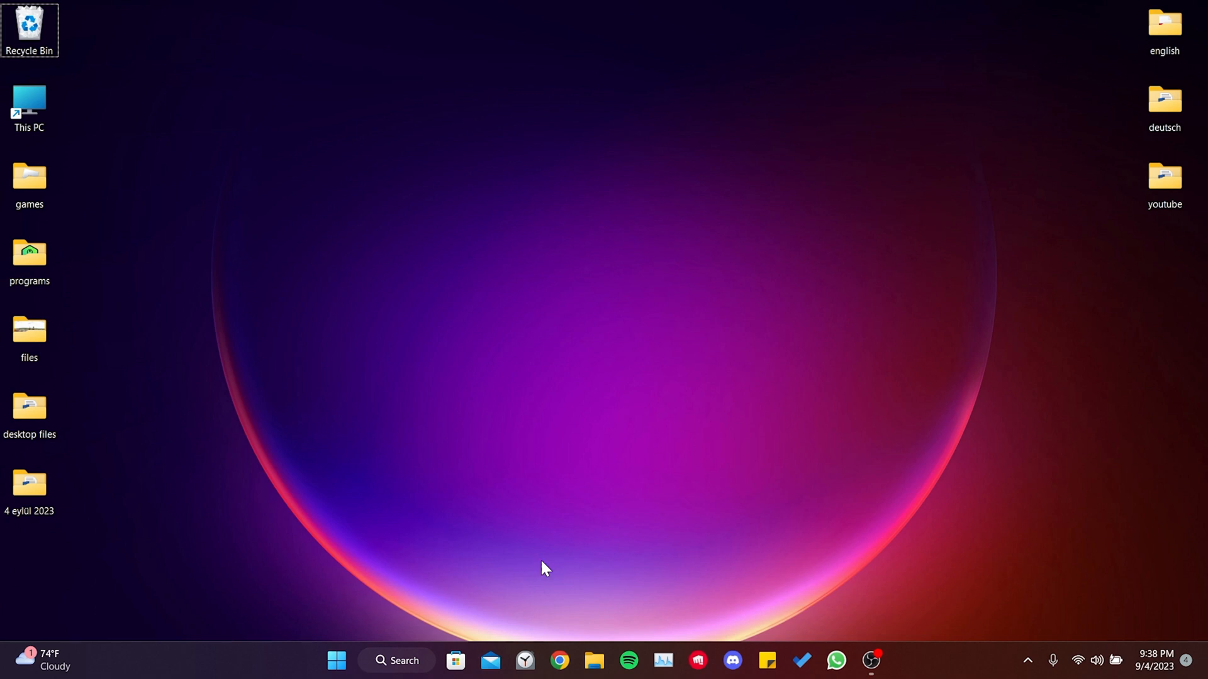
- Launch Registry Editor from Start search using 'rege'
text(rege)
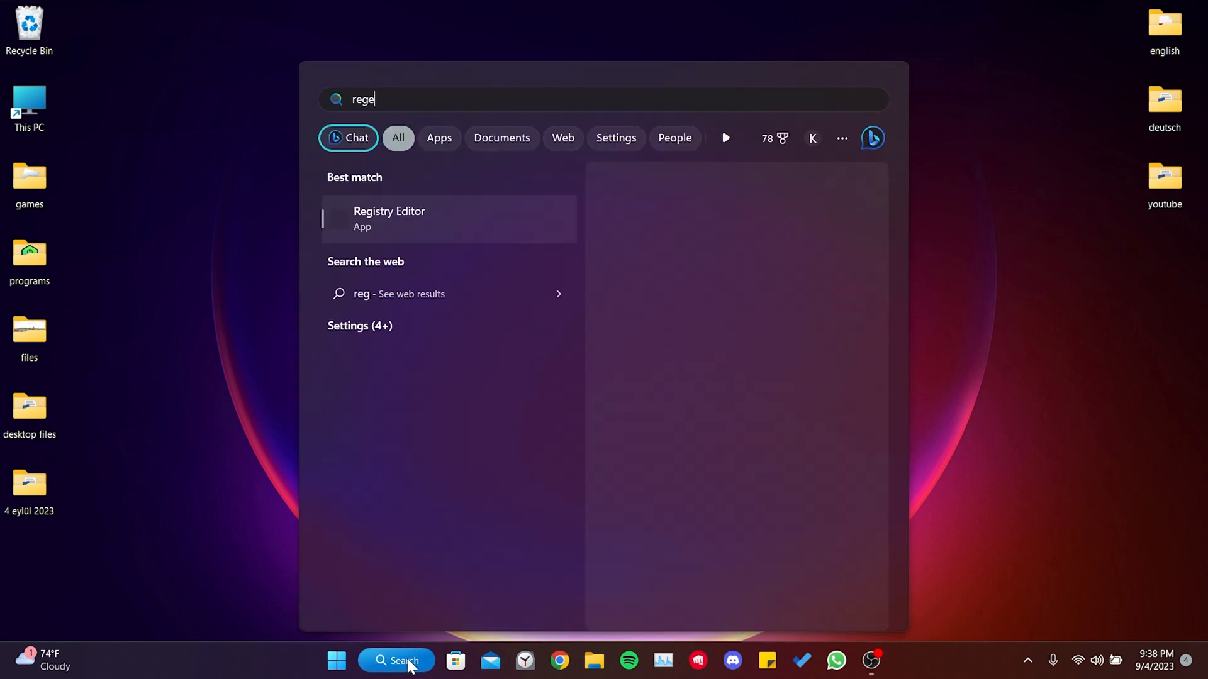
click(407, 227)
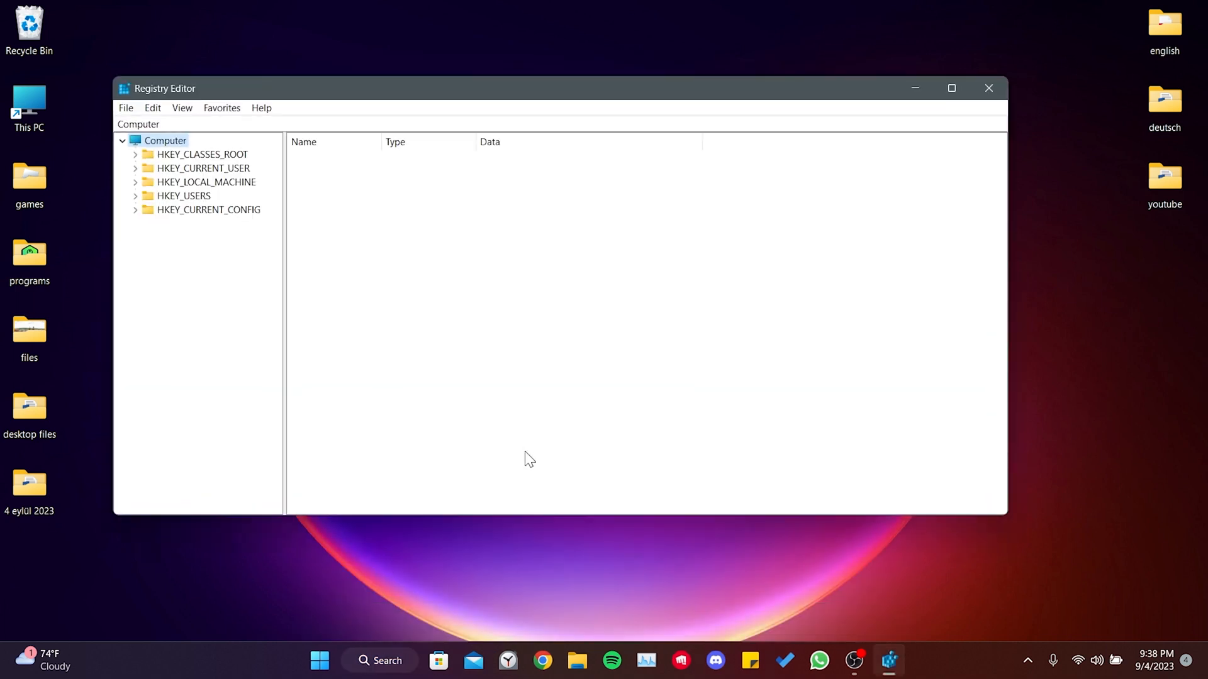
- Expand HKEY_CURRENT_USER > Software and locate the miHoYoSDK key
click(951, 88)
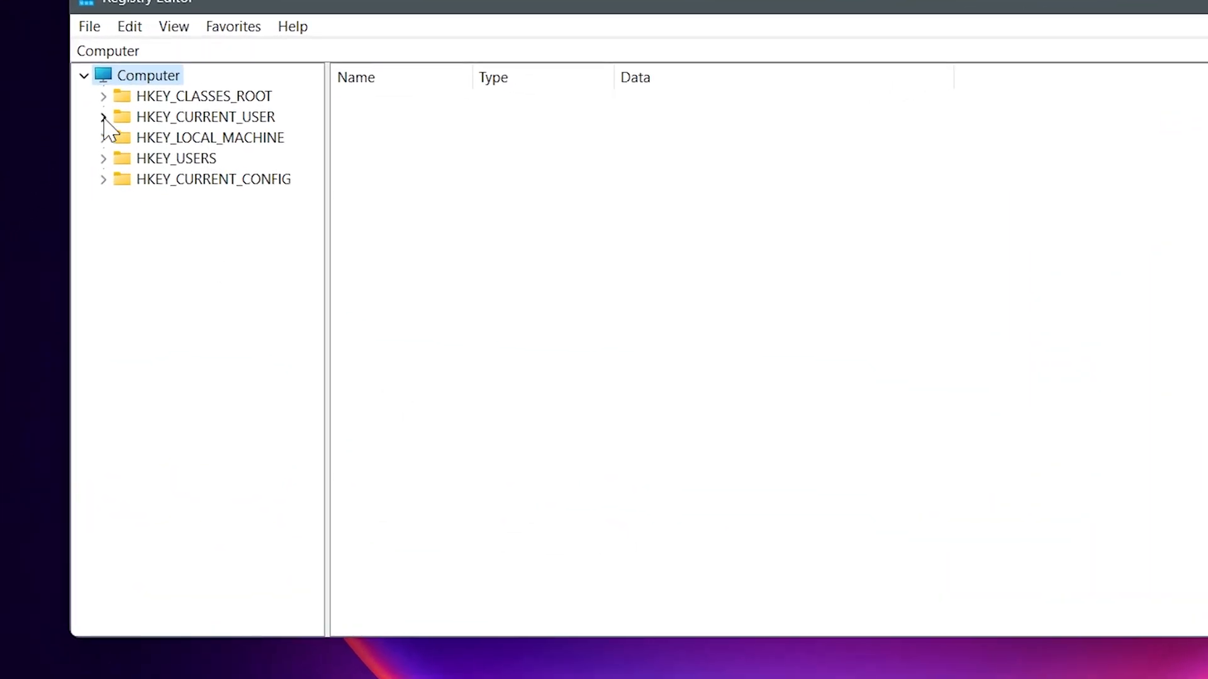
click(102, 116)
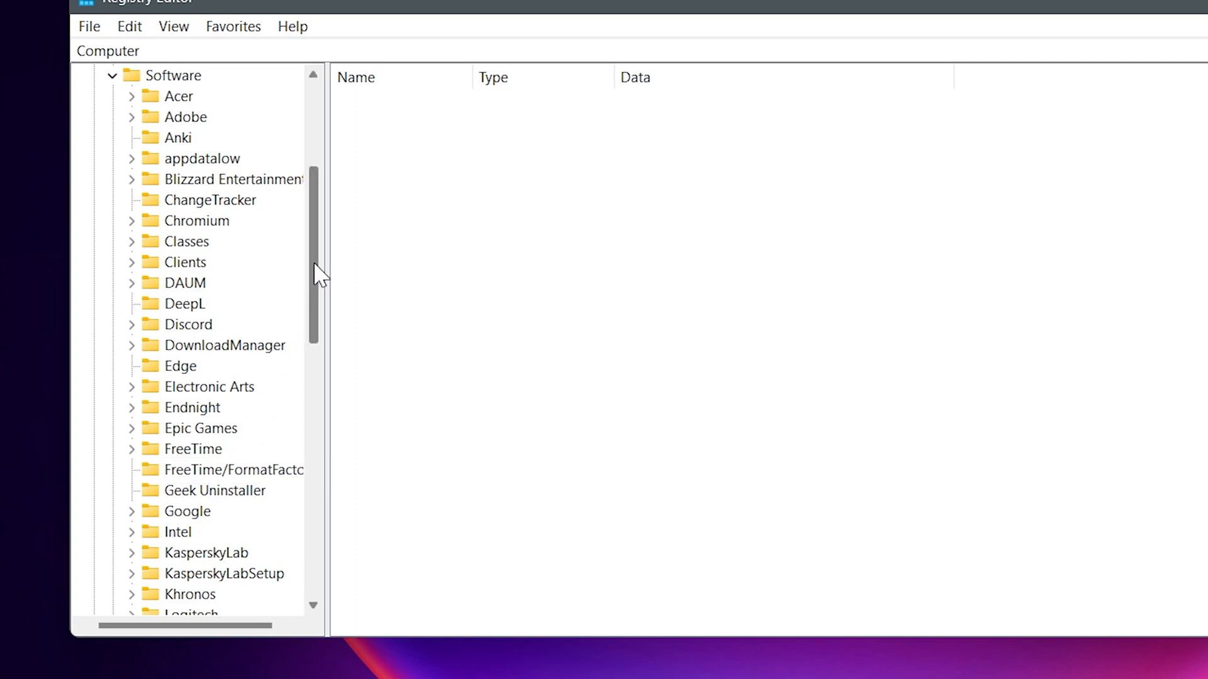
scroll(down, 3)
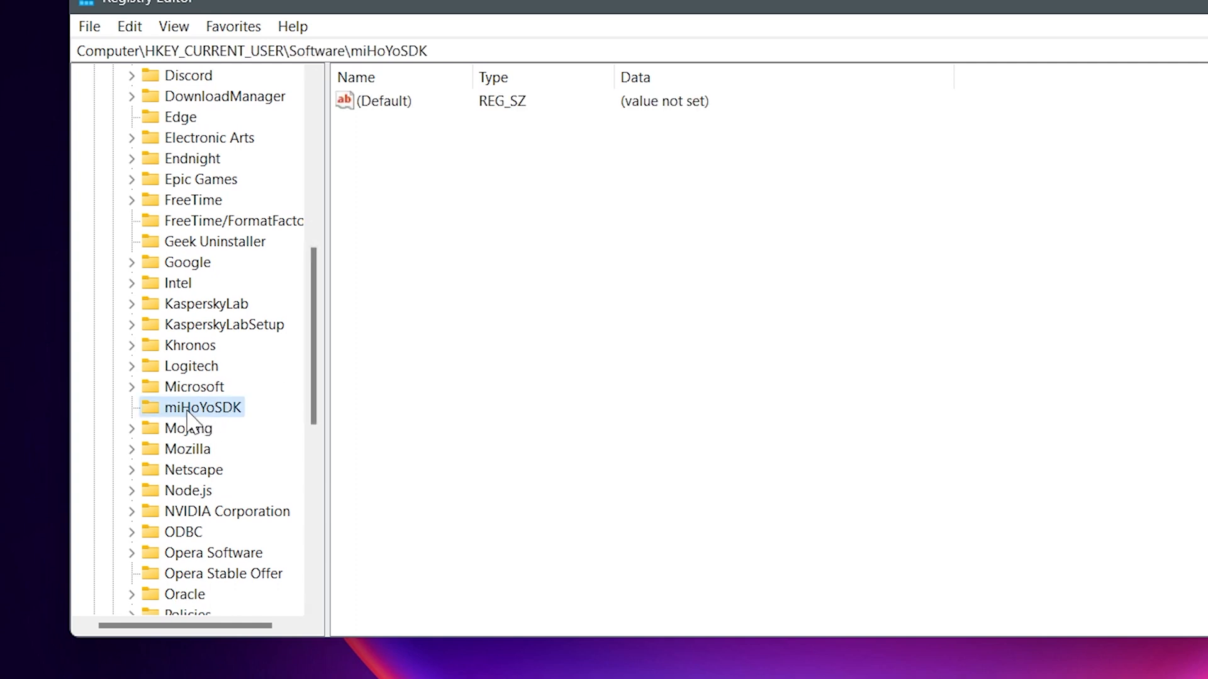
- Delete the miHoYoSDK key with all its subkeys, confirming the permanent removal
right_click(201, 406)
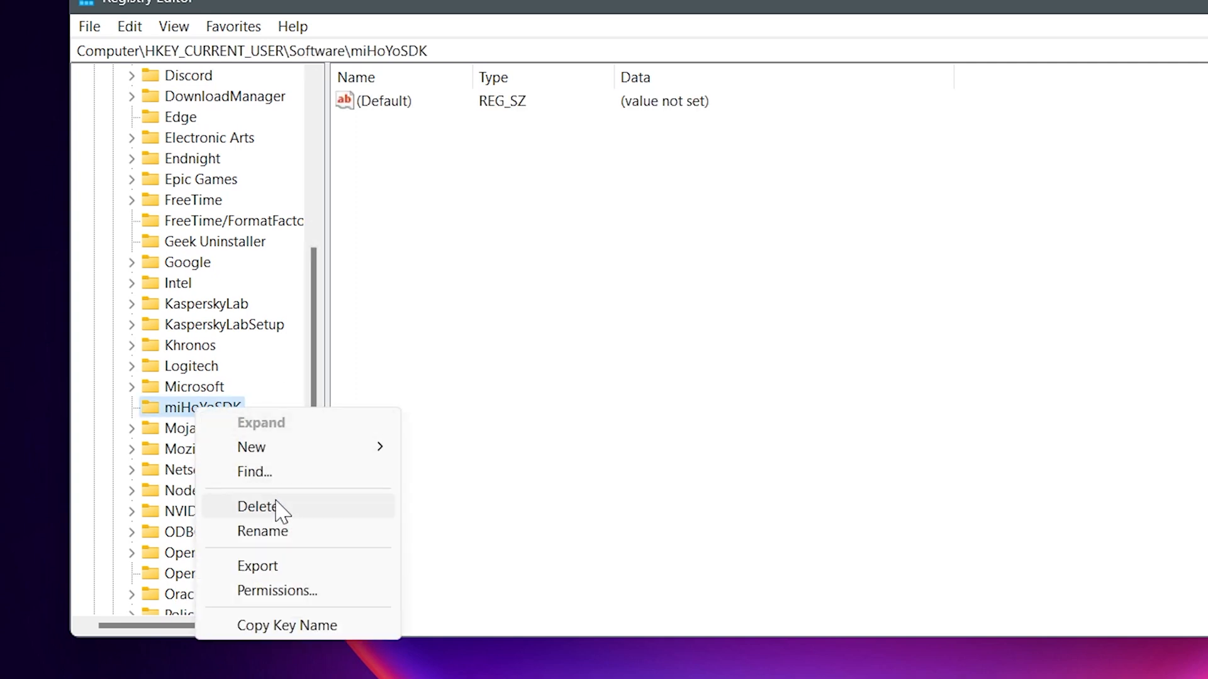
click(258, 506)
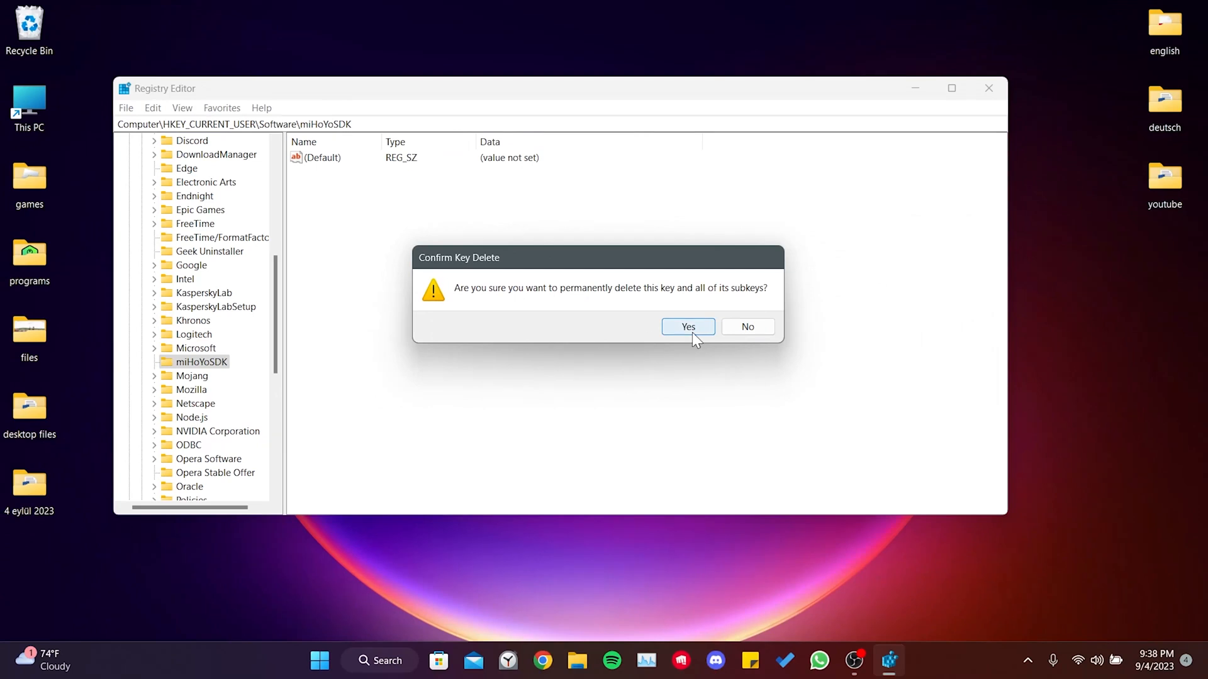
click(687, 327)
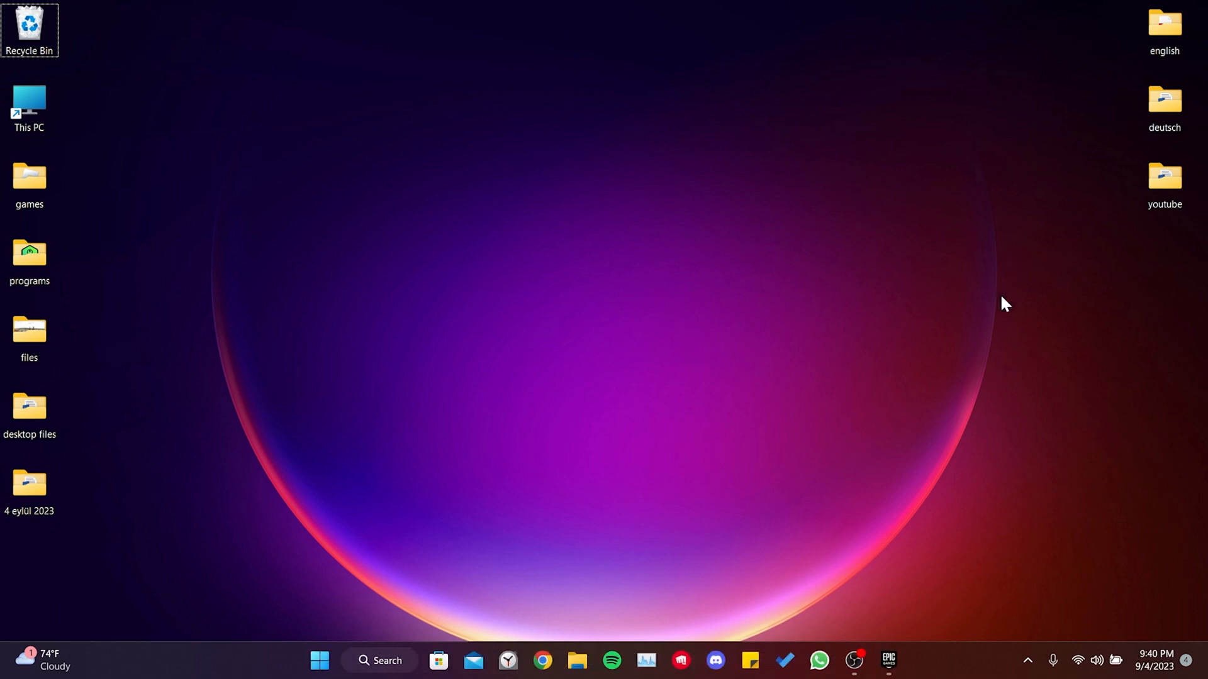
- Show the Epic Games Launcher Library listing Fortnite, Honkai: Star Rail, PAYDAY 2 and The Sims 4
click(887, 661)
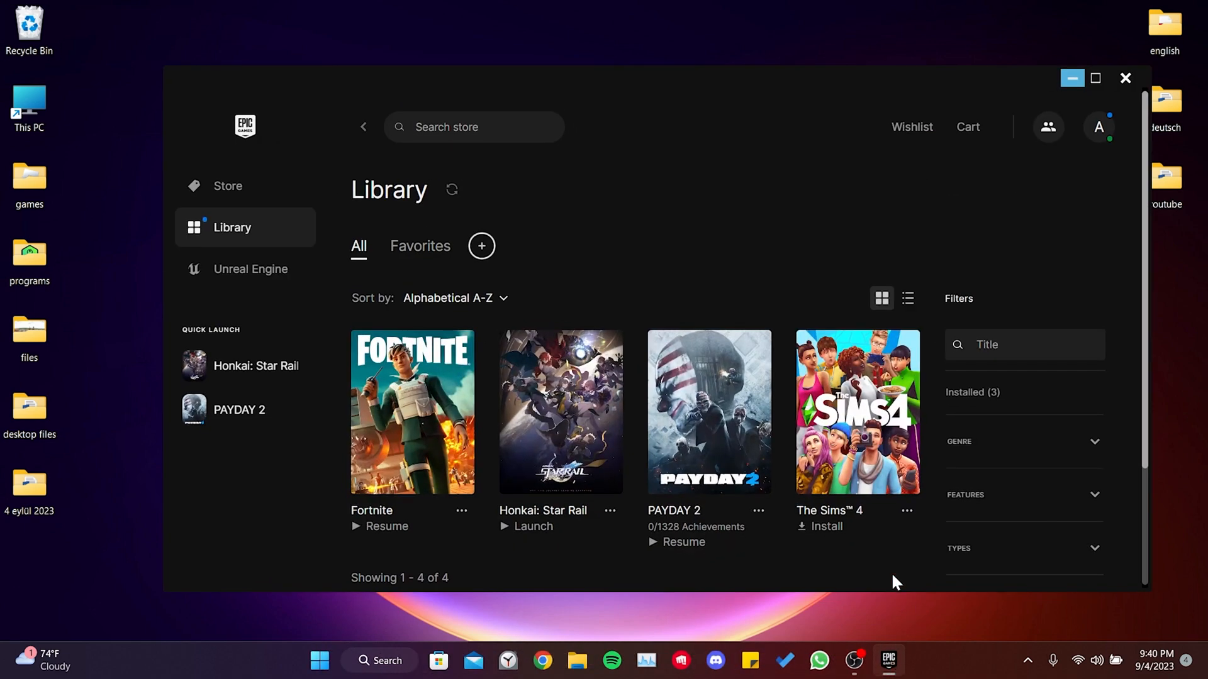
mouse_move(798, 196)
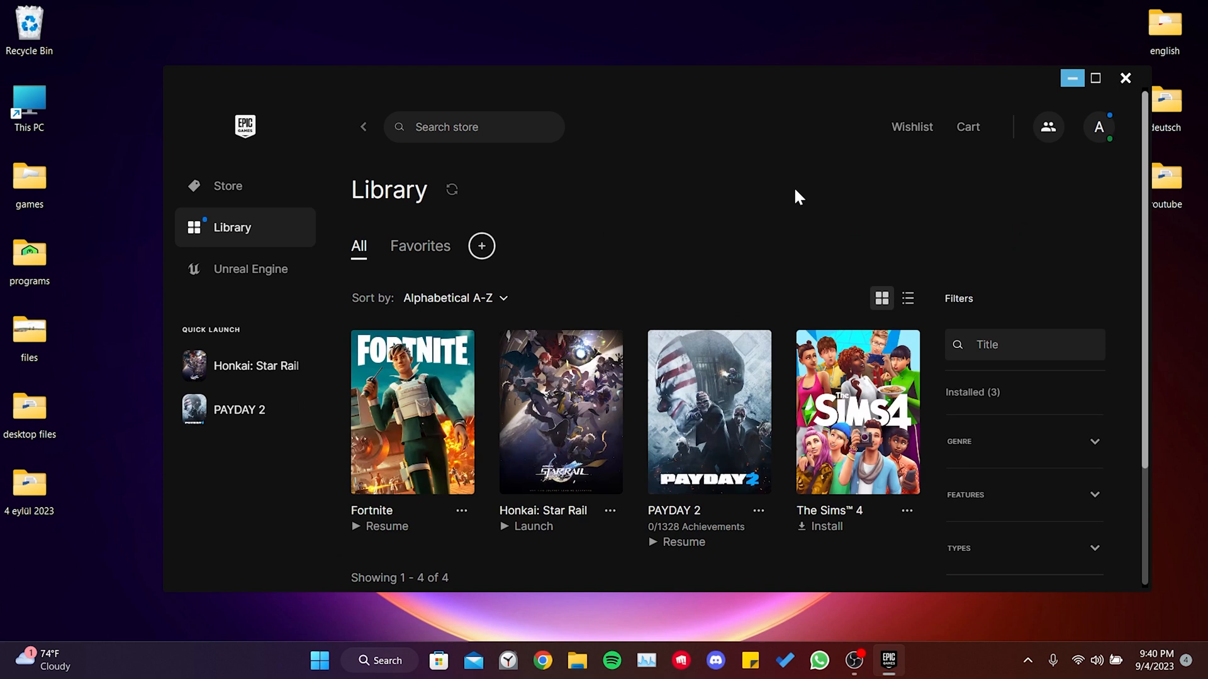